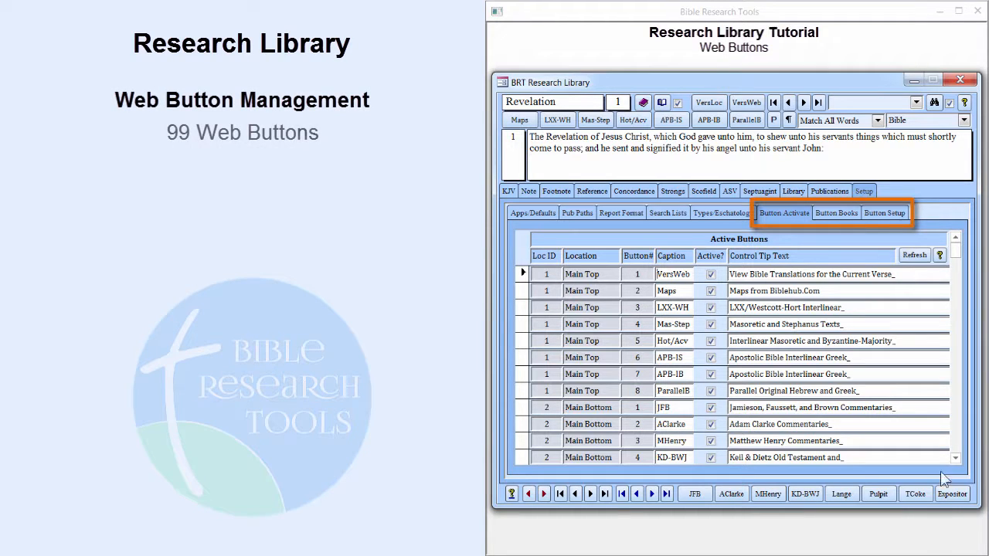
Close the control tip editor and show the Button Setup table of web button URL patterns.
{"action": "scroll", "scroll_direction": "down", "scroll_amount": 3}
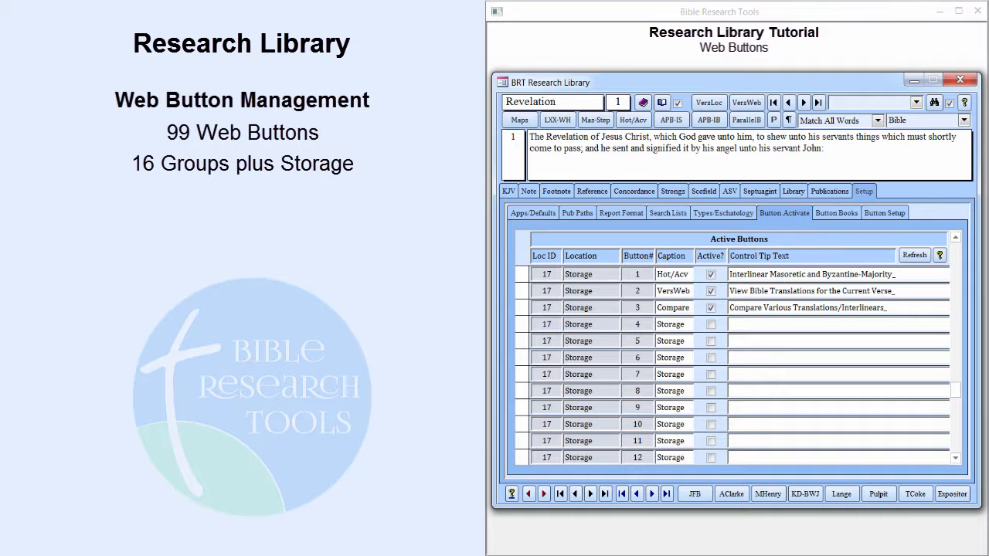
{"action": "mouse_move", "coordinate": [884, 529]}
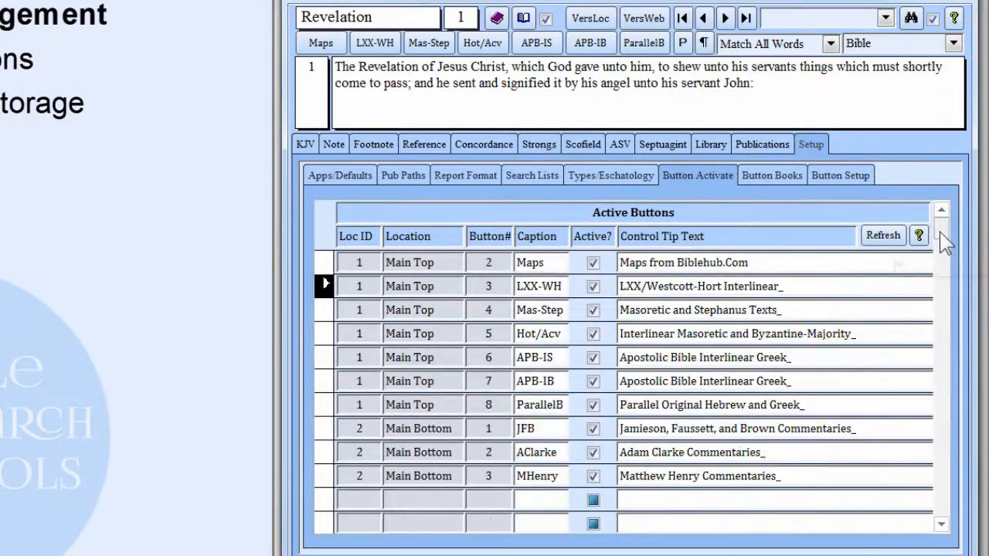
{"action": "scroll", "scroll_direction": "down", "scroll_amount": 3}
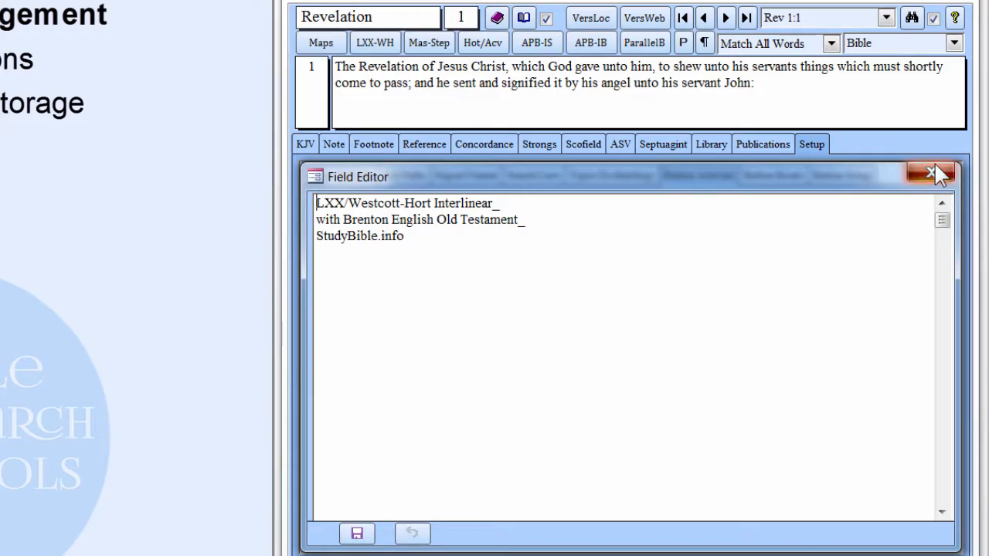
{"action": "left_click", "coordinate": [930, 172]}
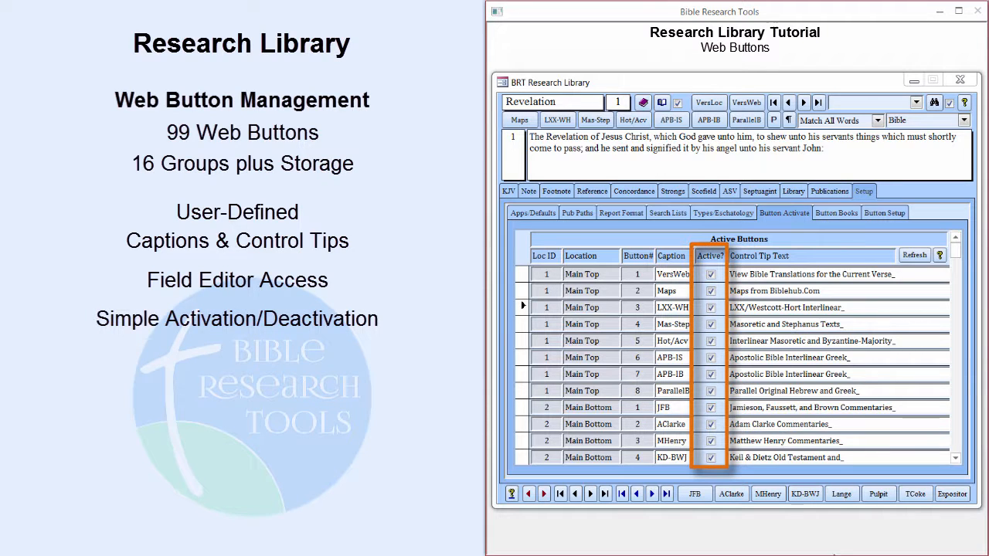
{"action": "left_click", "coordinate": [885, 212]}
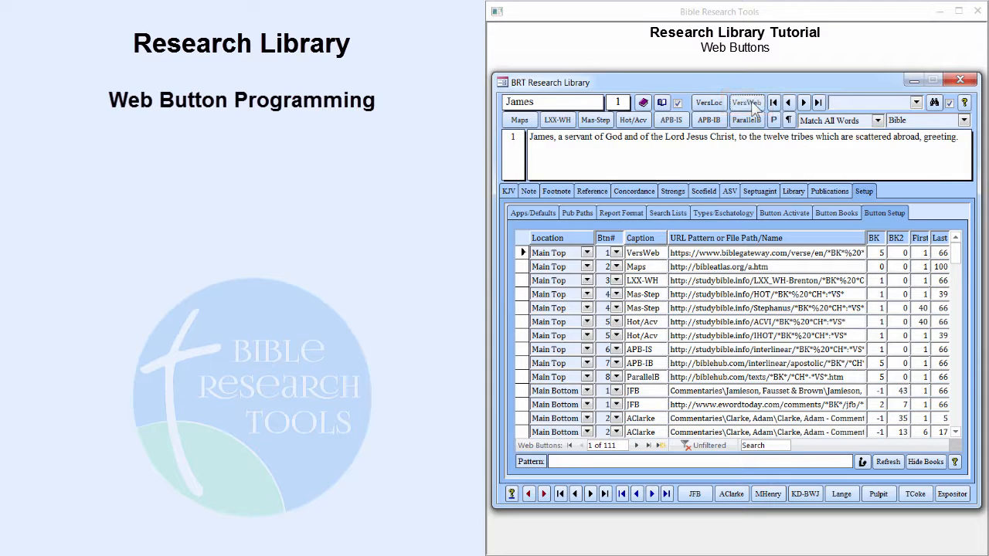
{"action": "left_click", "coordinate": [746, 102]}
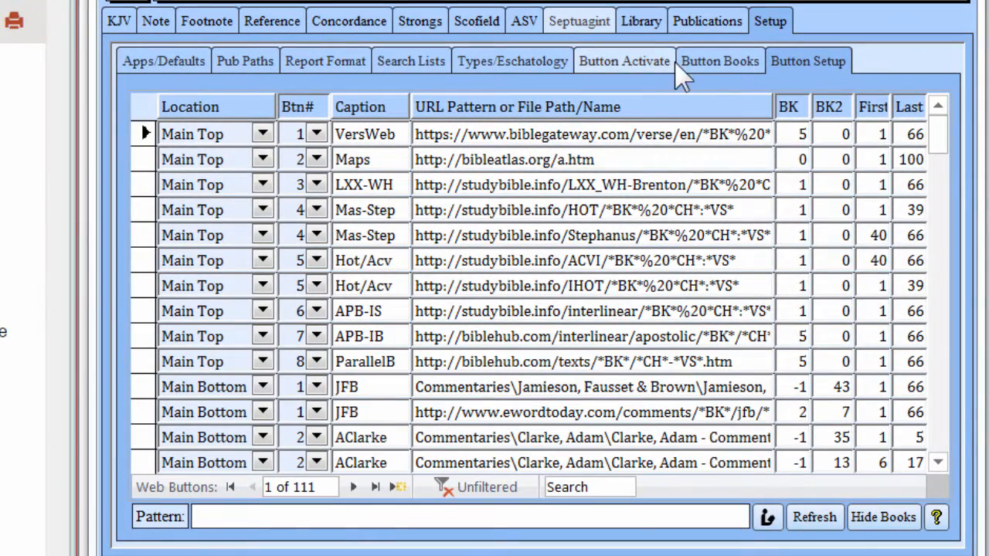
Show the Button Books table of name variants and select its Book5 column.
{"action": "left_click", "coordinate": [718, 61]}
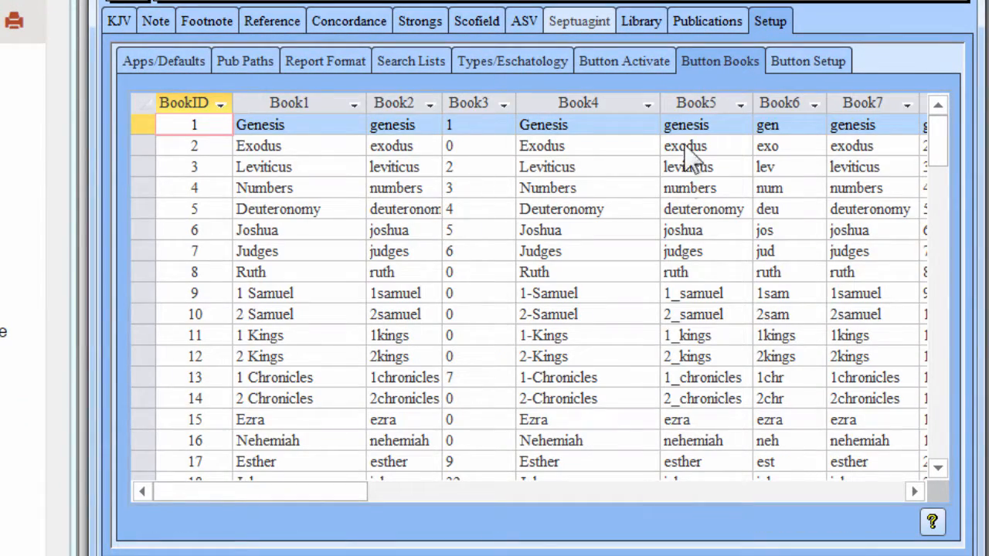
{"action": "left_click", "coordinate": [696, 102]}
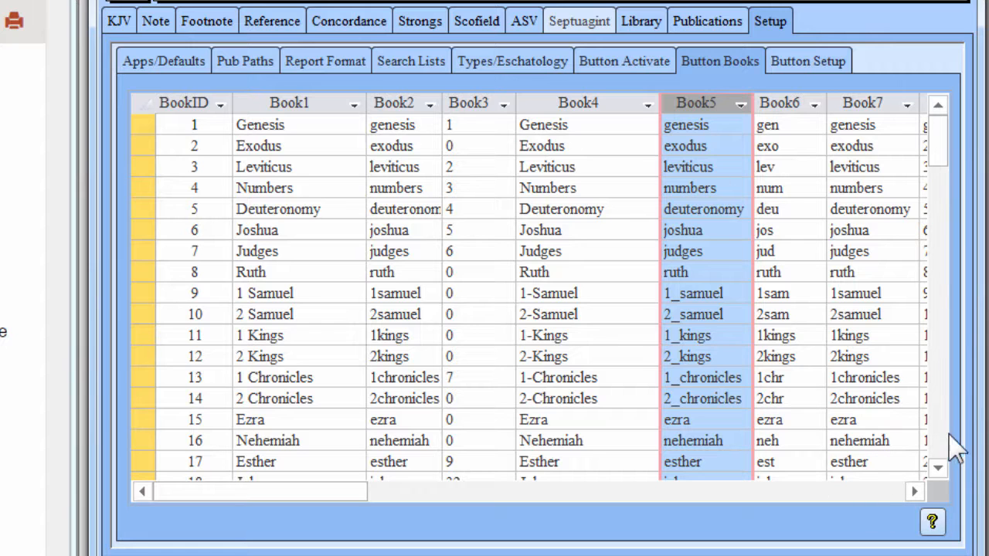
{"action": "scroll", "scroll_direction": "down", "scroll_amount": 3}
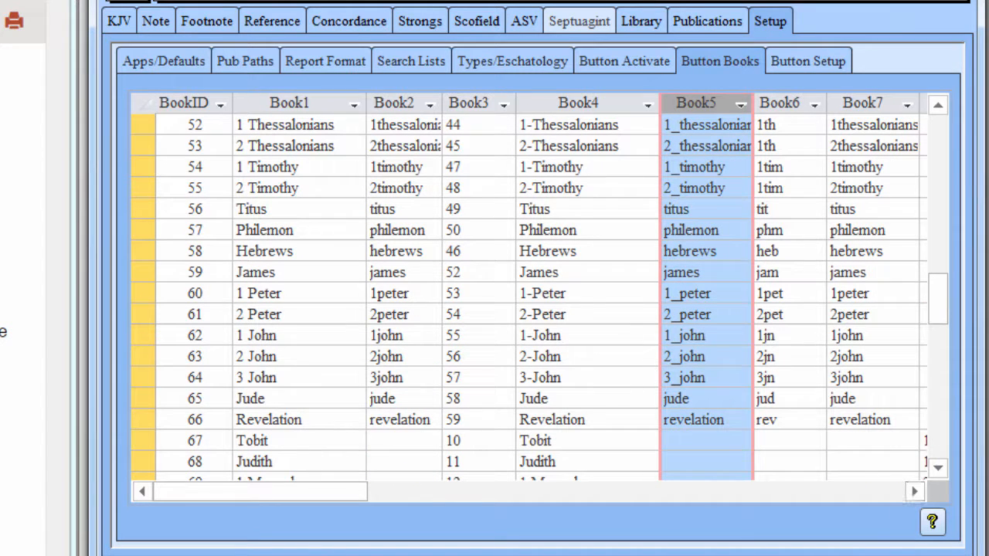
{"action": "left_click", "coordinate": [704, 272]}
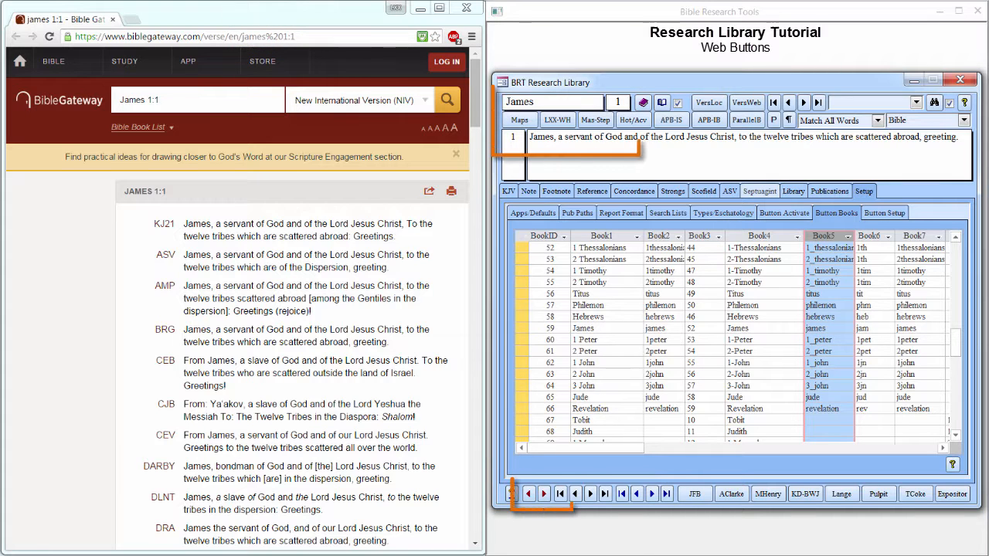
Advance to 1 Peter and open 1 Peter 1:1 translations on Bible Gateway with VersWeb.
{"action": "left_click", "coordinate": [544, 494]}
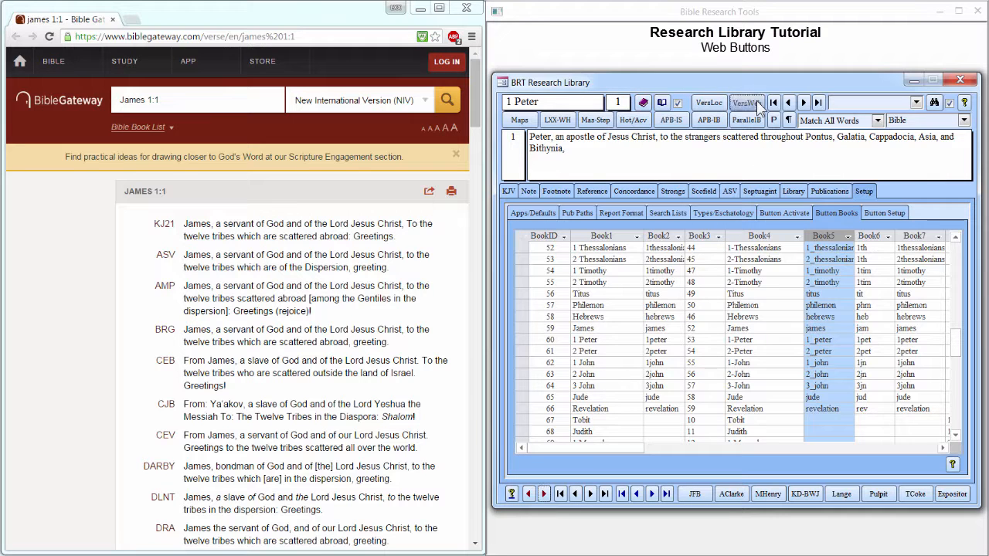
{"action": "left_click", "coordinate": [746, 102]}
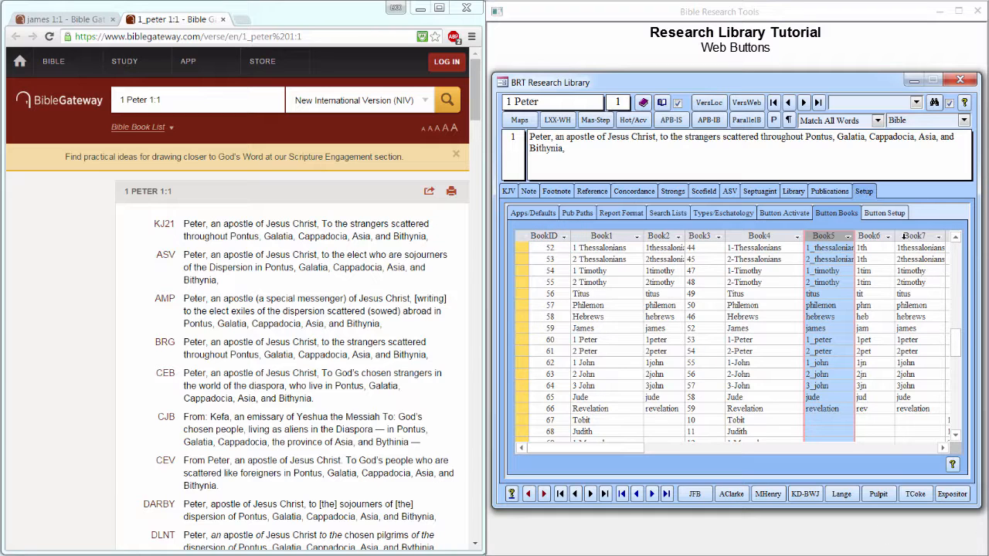
Return to Button Setup and open 1 Peter 1 in the APB-IB Bible Hub interlinear.
{"action": "left_click", "coordinate": [884, 213]}
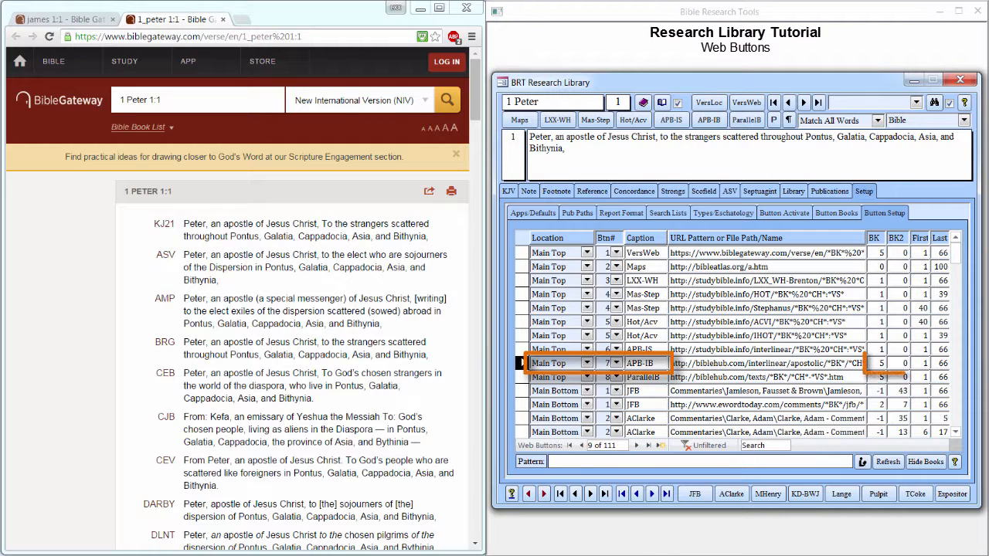
{"action": "left_click", "coordinate": [709, 120]}
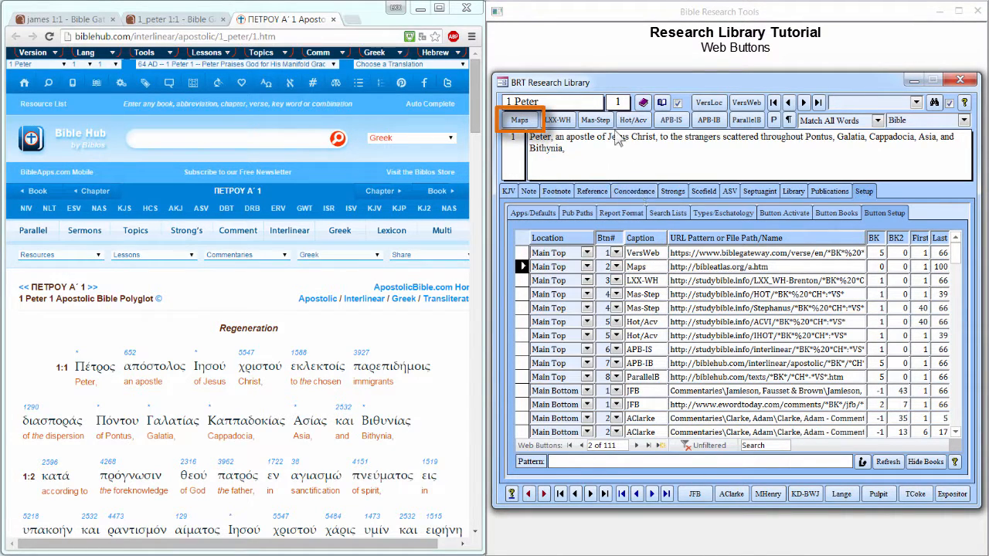
Open the bibleatlas.org maps index and browse the places beginning with T.
{"action": "left_click", "coordinate": [519, 120]}
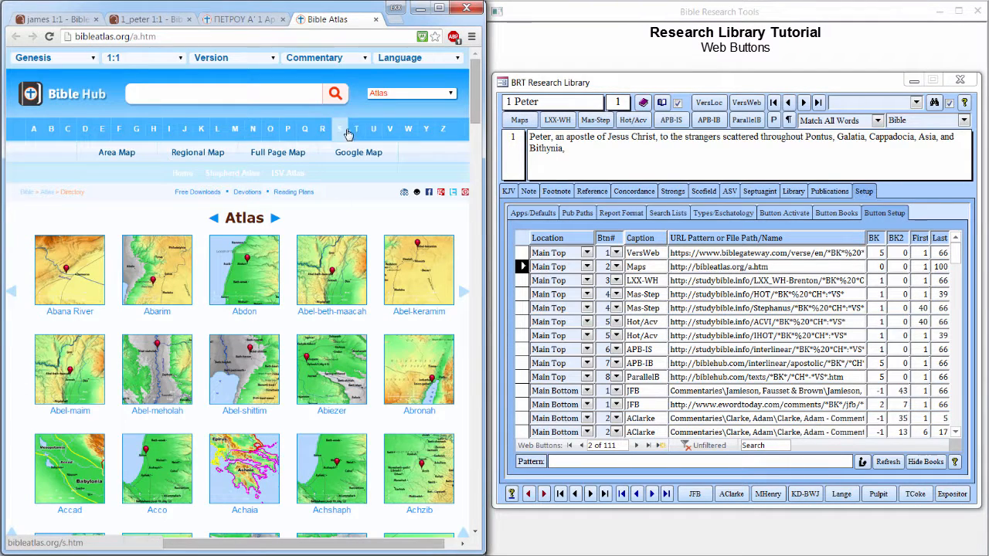
{"action": "left_click", "coordinate": [338, 129]}
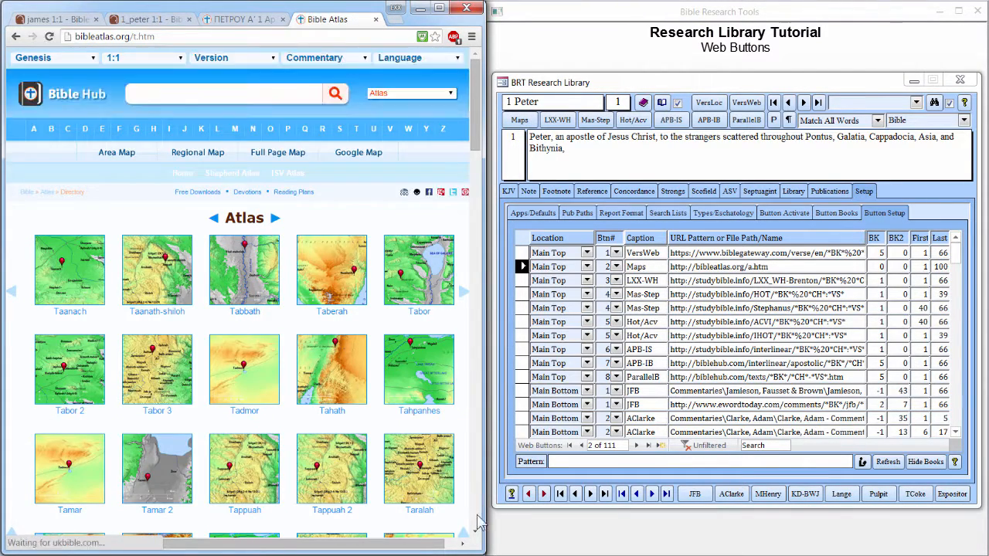
{"action": "scroll", "scroll_direction": "down", "scroll_amount": 3}
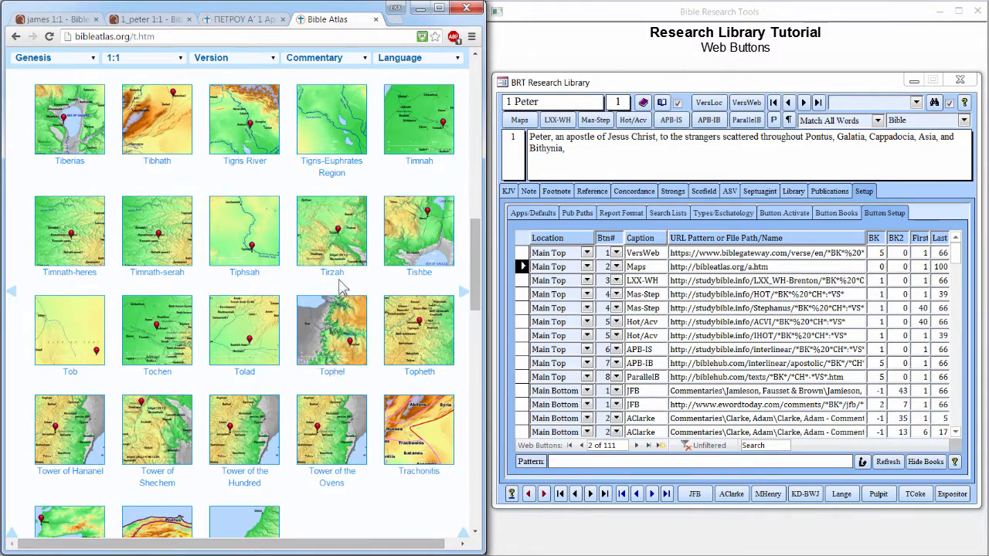
{"action": "left_click", "coordinate": [332, 231]}
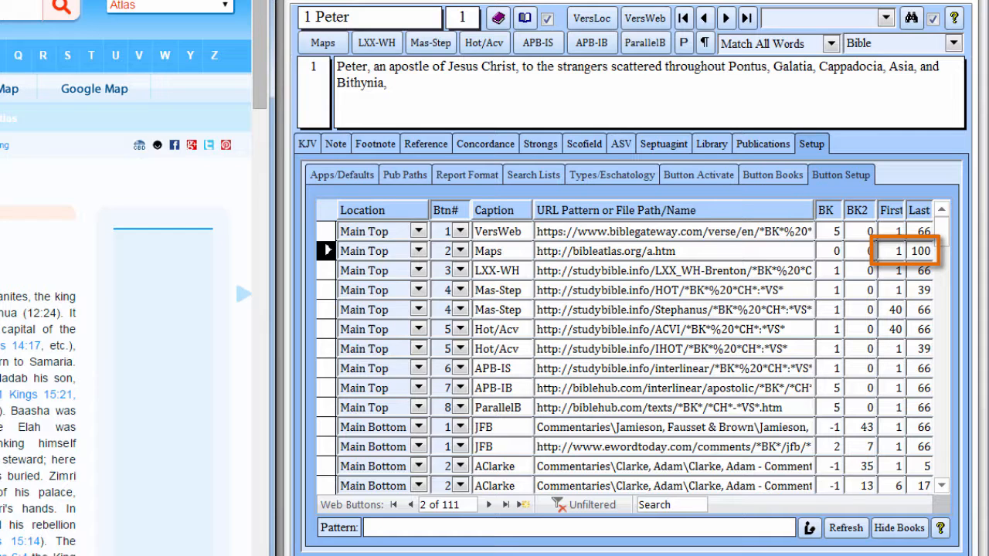
{"action": "scroll", "scroll_direction": "down", "scroll_amount": 3}
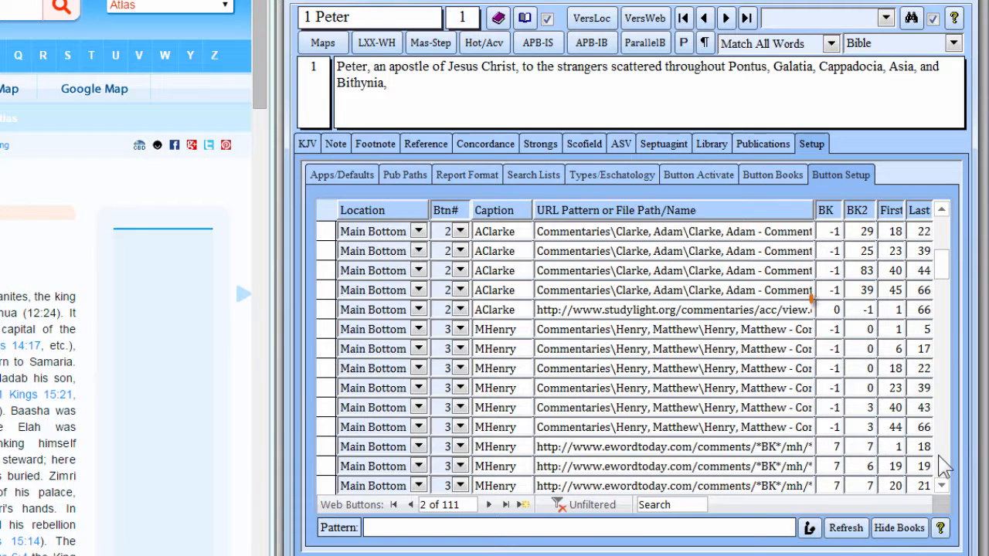
{"action": "left_click", "coordinate": [830, 309]}
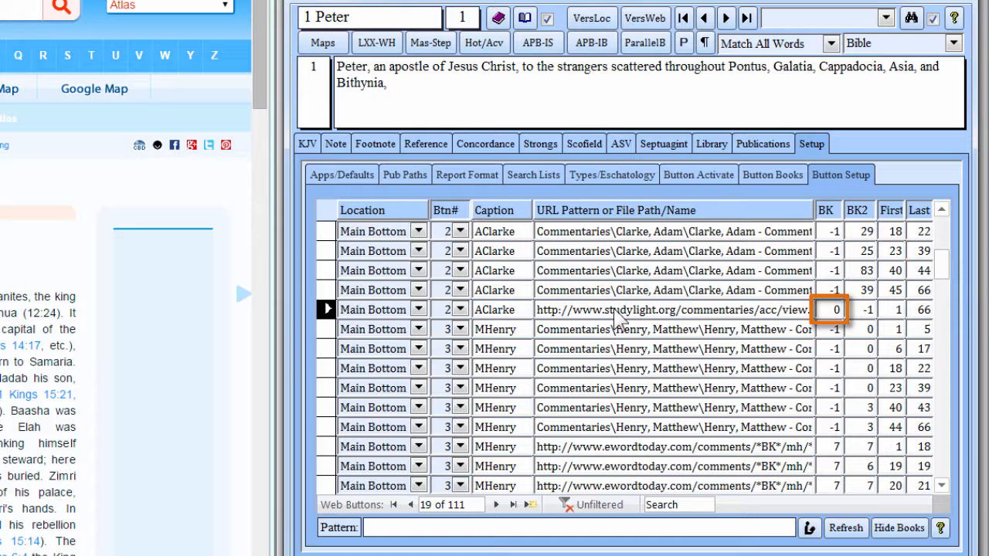
{"action": "double_click", "coordinate": [672, 310]}
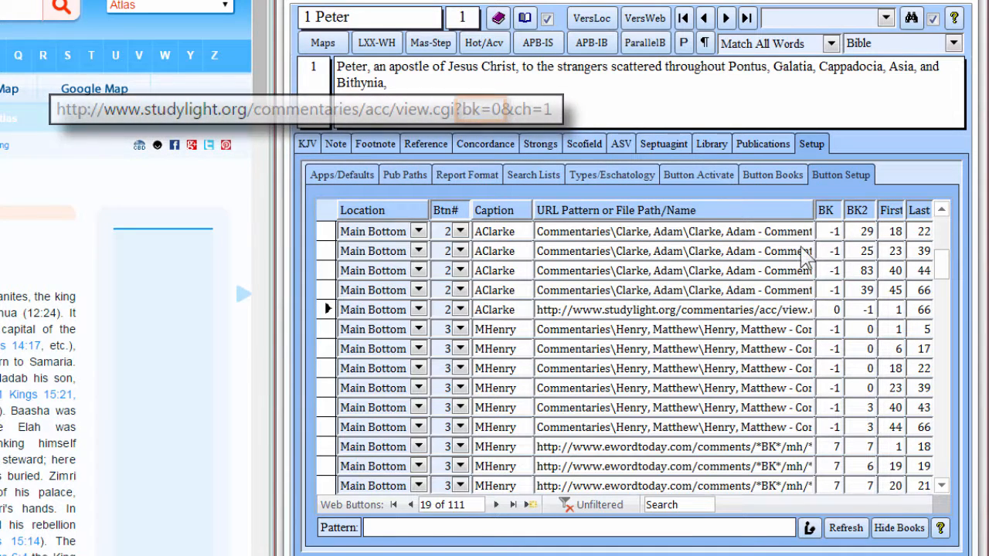
From the Button Books table, jump to Revelation 1:1, then return to Button Setup.
{"action": "left_click", "coordinate": [773, 175]}
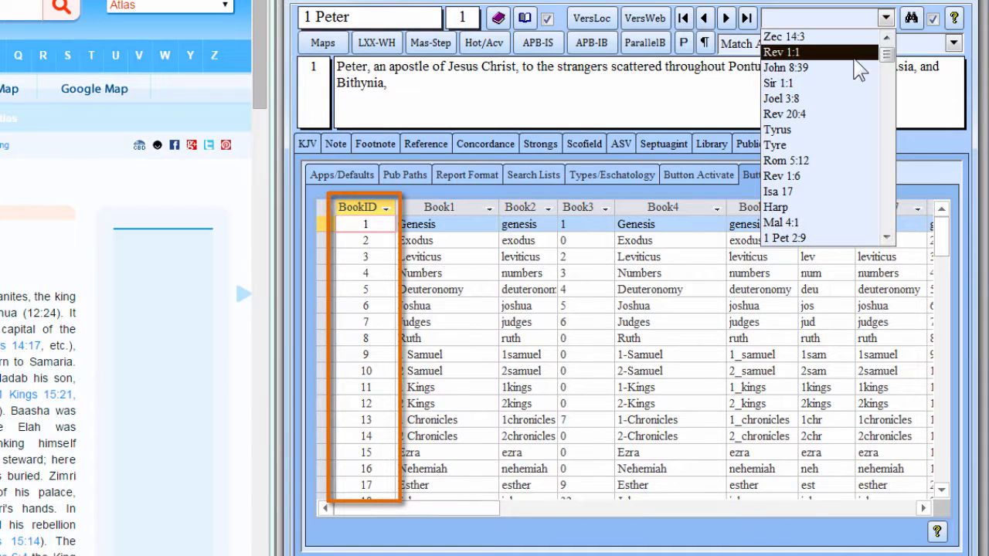
{"action": "left_click", "coordinate": [781, 52]}
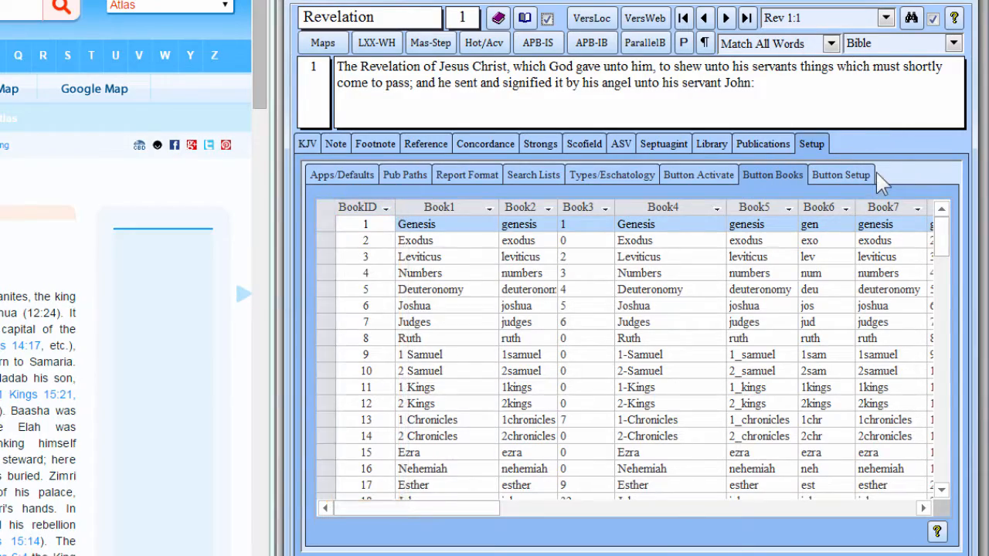
{"action": "left_click", "coordinate": [841, 175]}
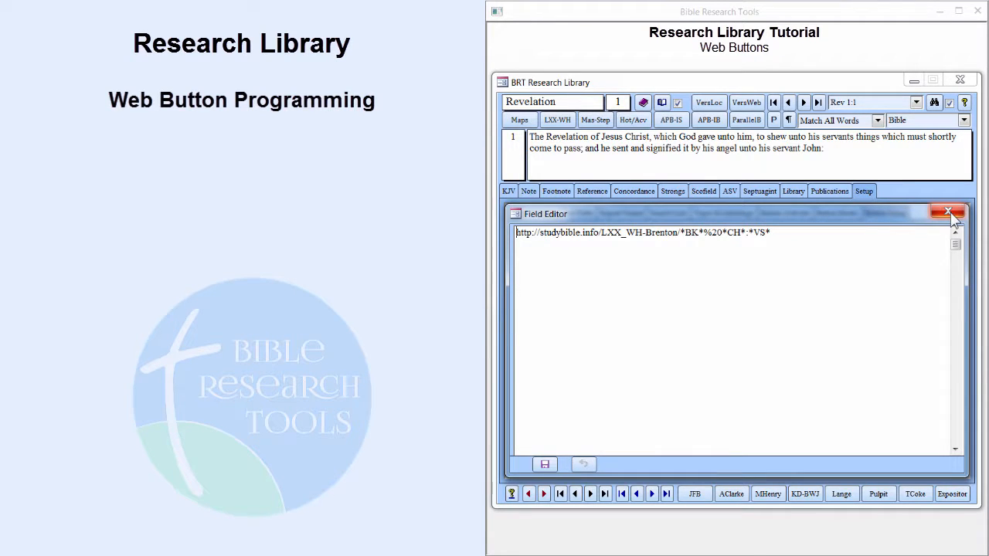
Close the LXX-WH Field Editor to return to the Button Setup grid.
{"action": "left_click", "coordinate": [950, 212]}
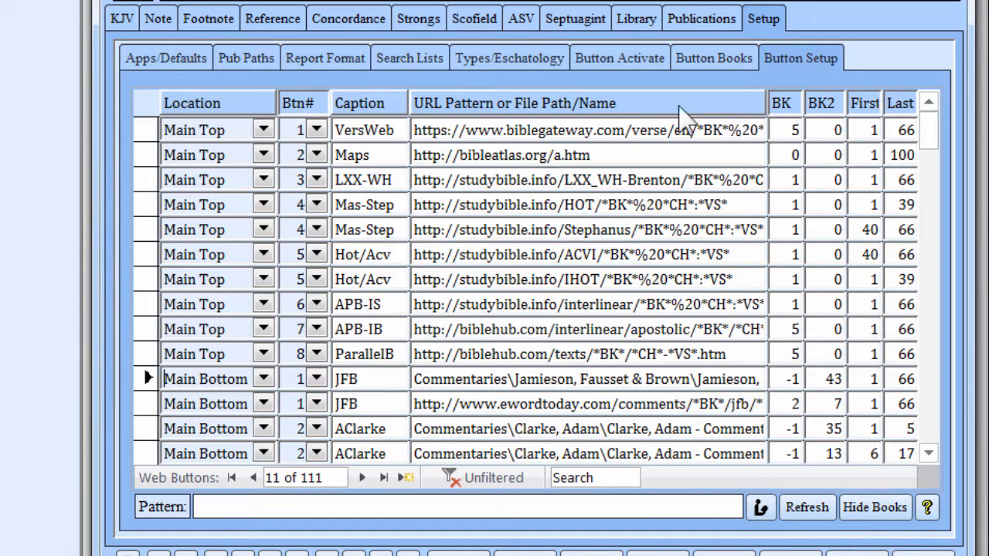
Show the Apps/Defaults page with viewer paths and startup defaults.
{"action": "left_click", "coordinate": [165, 57]}
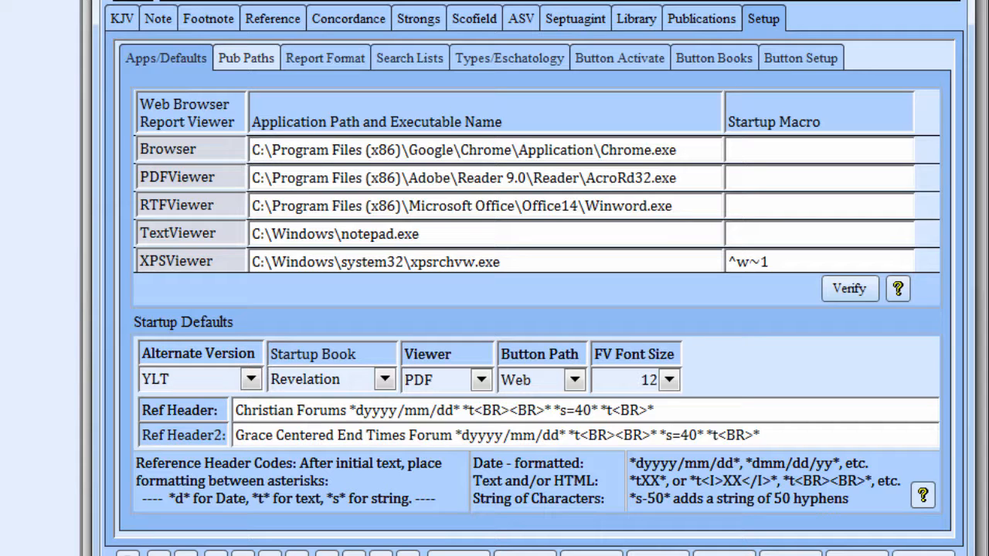
Set Button Path to File and open Clarke's Romans commentary PDF via AClarke.
{"action": "left_click", "coordinate": [255, 150]}
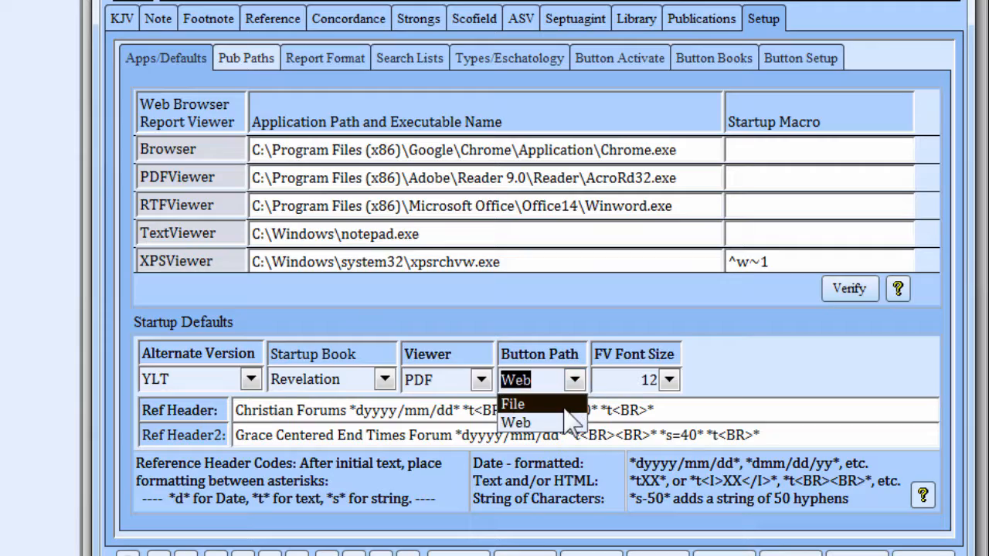
{"action": "left_click", "coordinate": [512, 404]}
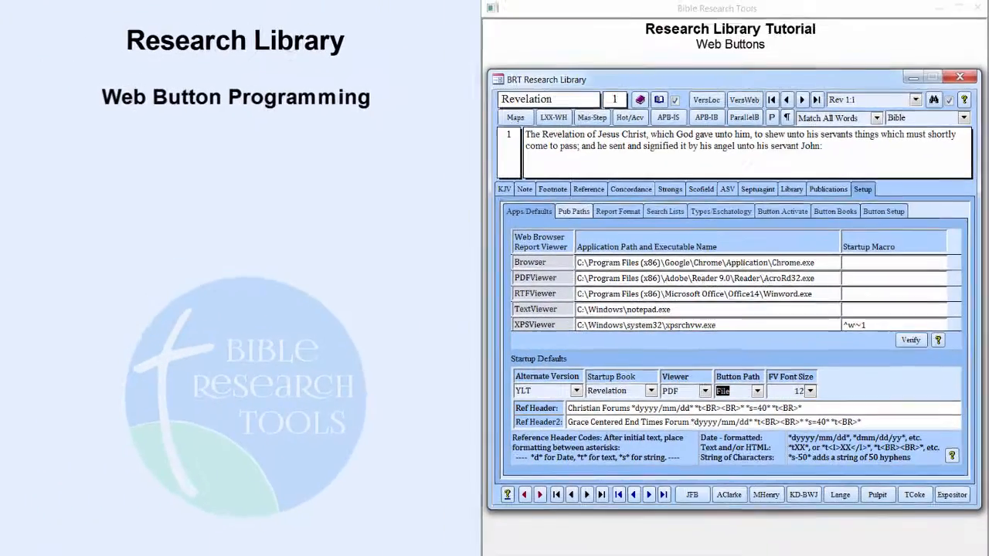
{"action": "left_click", "coordinate": [729, 494]}
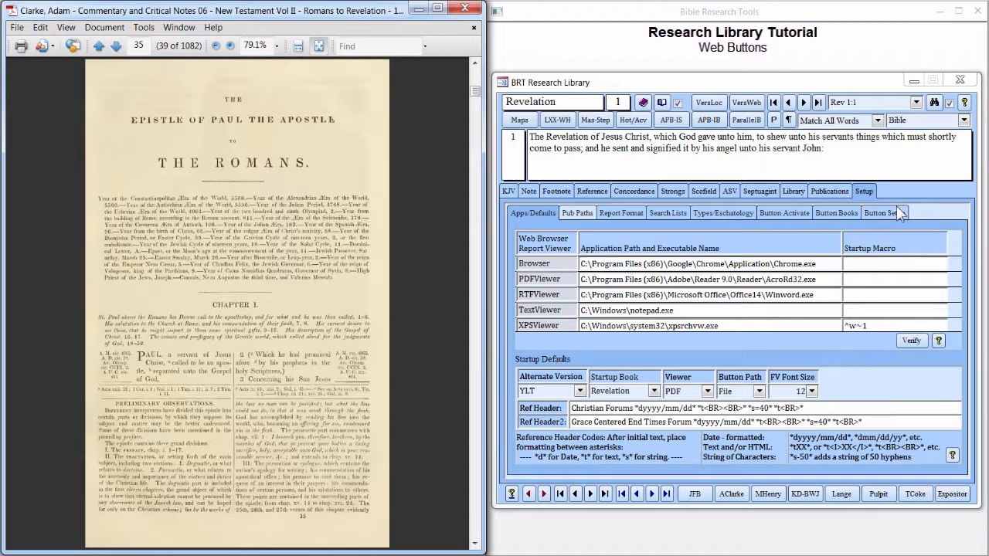
{"action": "left_click", "coordinate": [885, 213]}
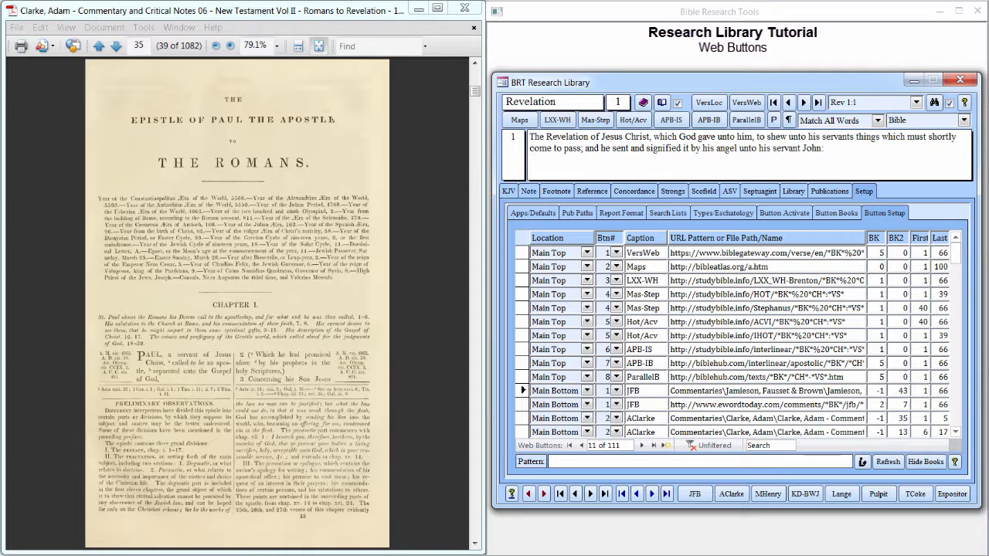
{"action": "mouse_move", "coordinate": [465, 108]}
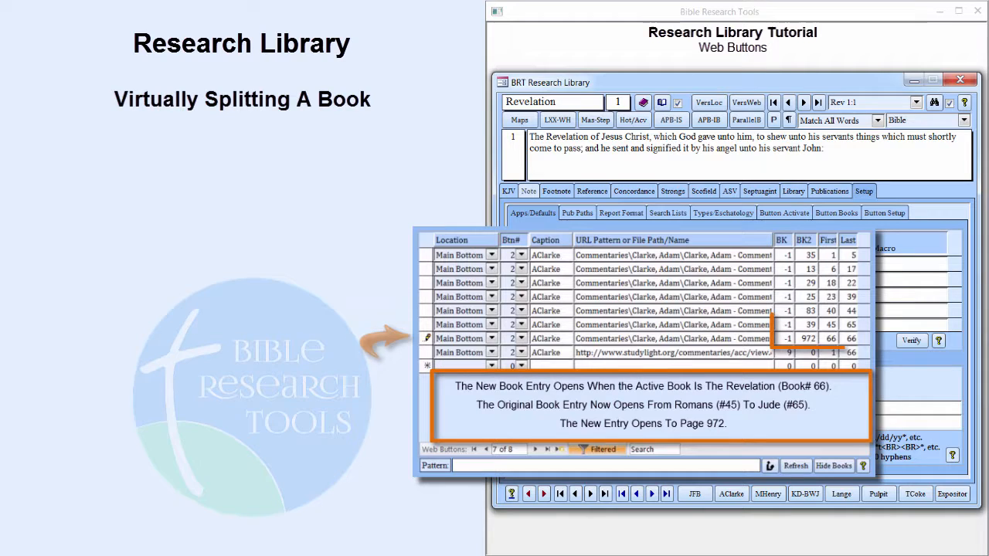
Return to the Button Setup list showing the three KJV JGill entries.
{"action": "left_click", "coordinate": [885, 213]}
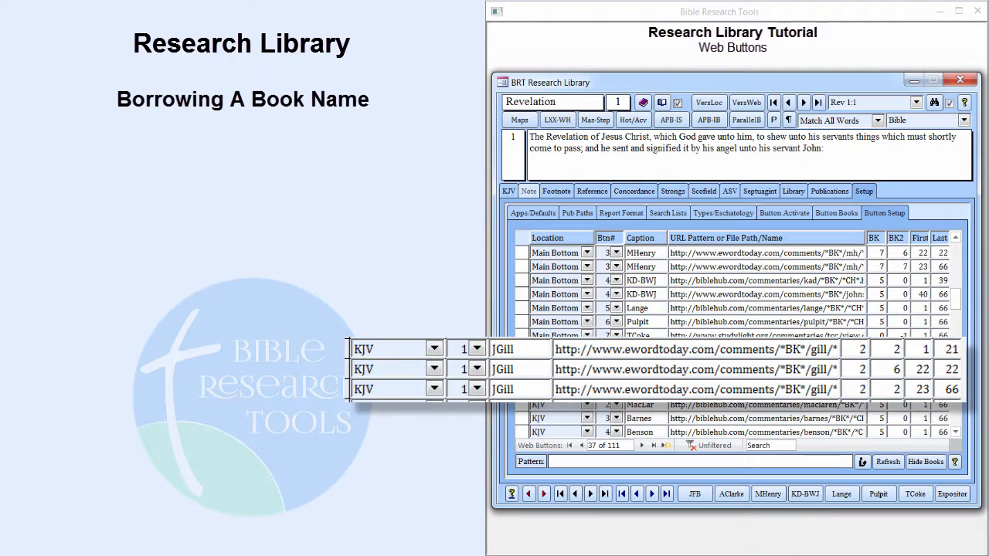
Pick Song of Solomon in Book Lookup to show chapter 1's KJV verses.
{"action": "left_click", "coordinate": [836, 212]}
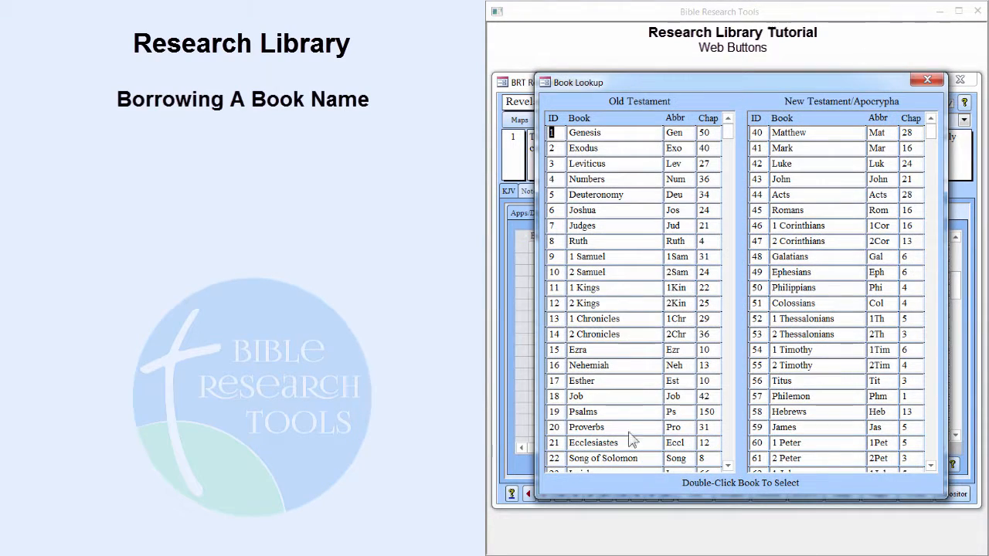
{"action": "double_click", "coordinate": [602, 459]}
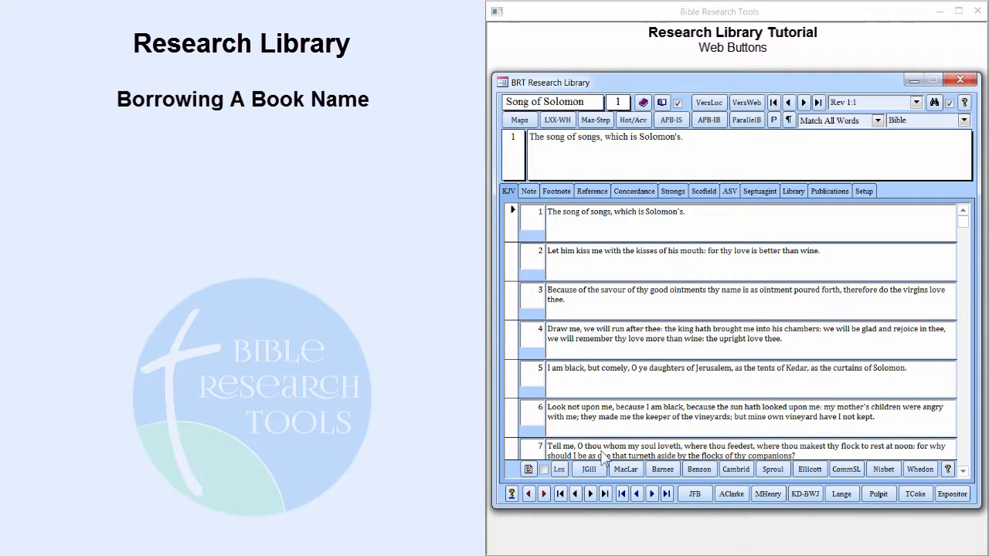
Use the JGill button to show Gill's Song of Solomon 1 exposition on Christianity.com.
{"action": "left_click", "coordinate": [589, 469]}
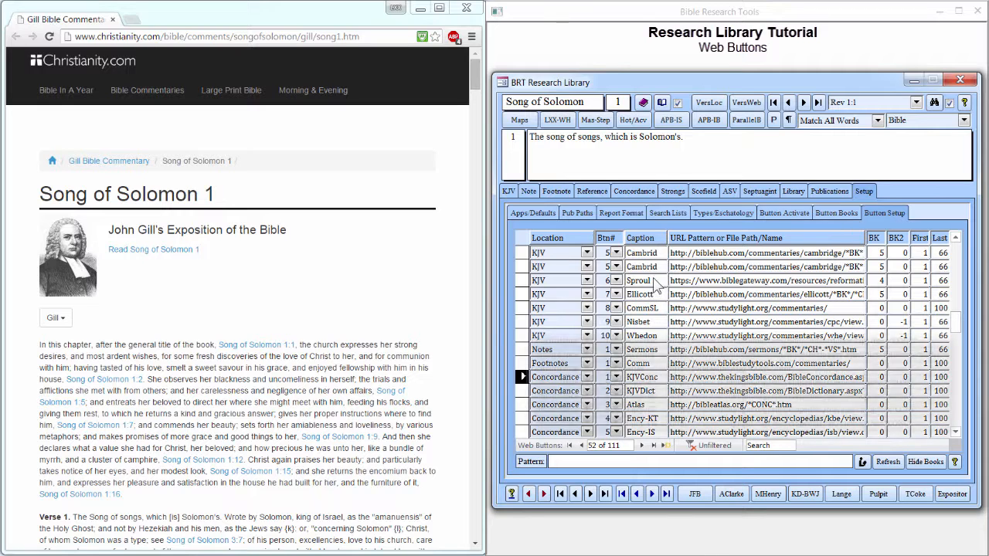
Enter 'Abraham' as the concordance word and launch the KJVConc, KJVDict, Ency-IS and Ency-JW buttons.
{"action": "left_click", "coordinate": [634, 190]}
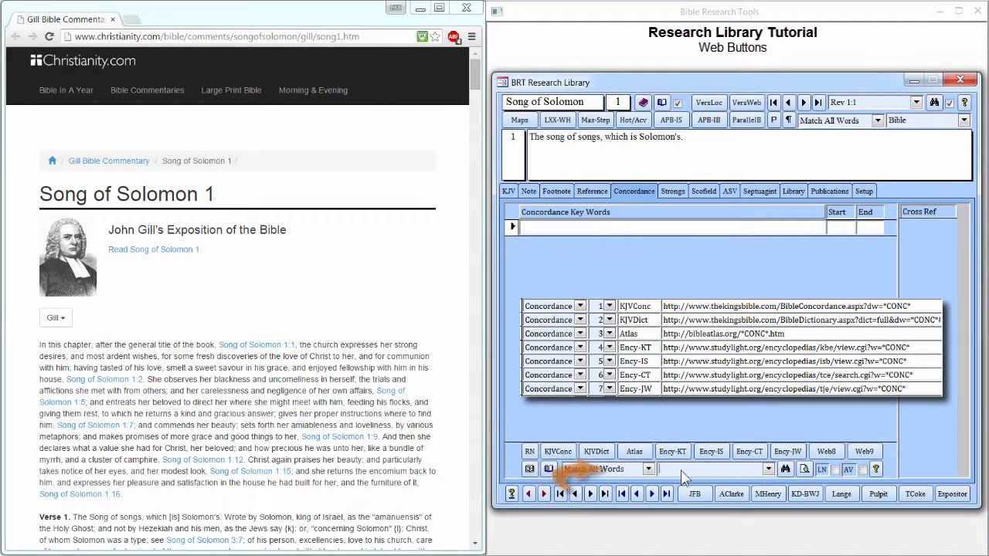
{"action": "type", "text": "Abraham"}
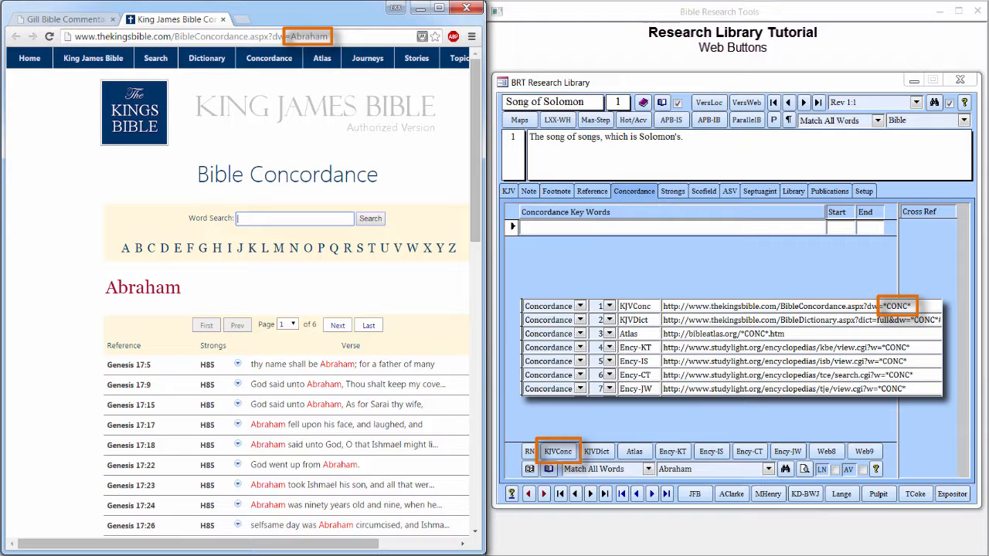
{"action": "left_click", "coordinate": [597, 451]}
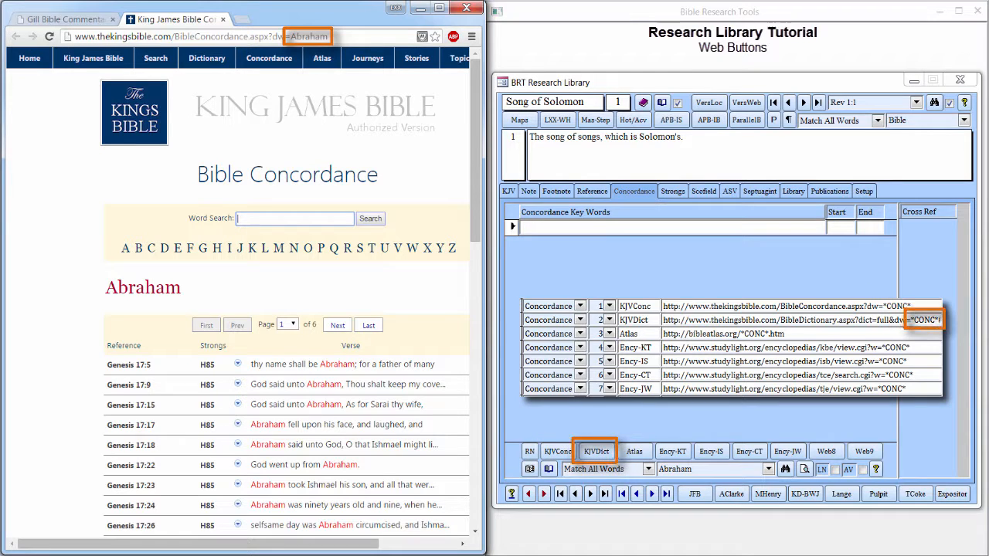
{"action": "left_click", "coordinate": [595, 452]}
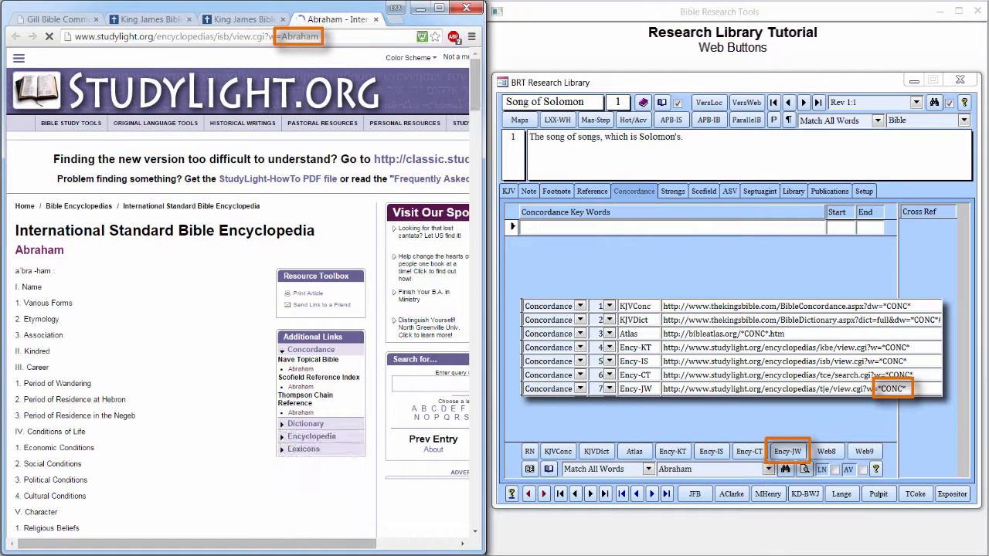
{"action": "left_click", "coordinate": [788, 451]}
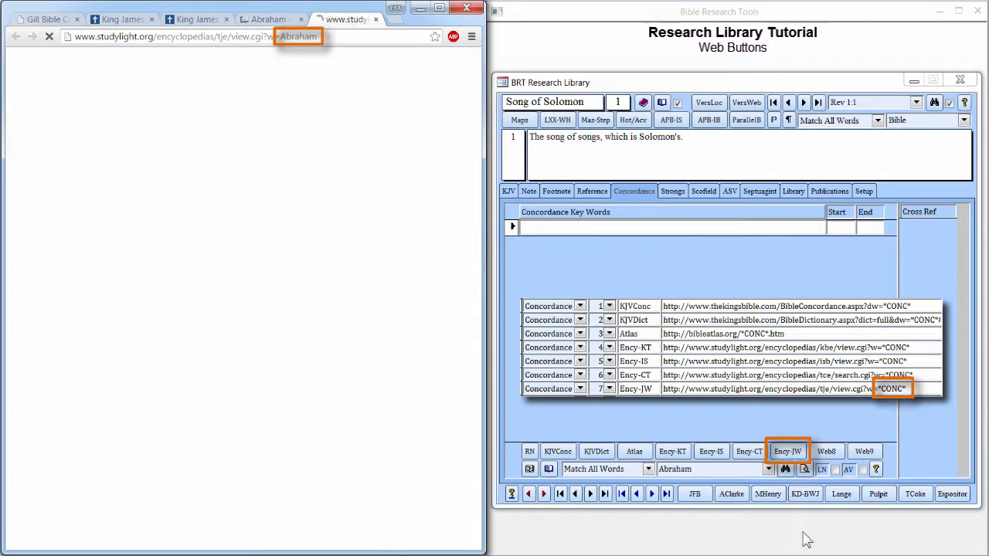
{"action": "left_click", "coordinate": [788, 452]}
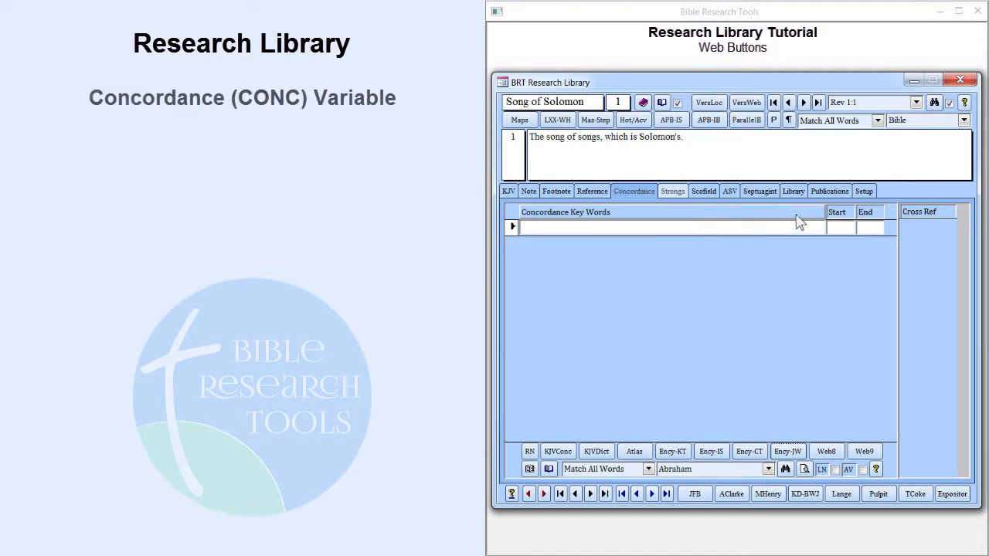
Switch to the Publications tab showing the 1689 Baptist Confession among 1356 records.
{"action": "left_click", "coordinate": [864, 191]}
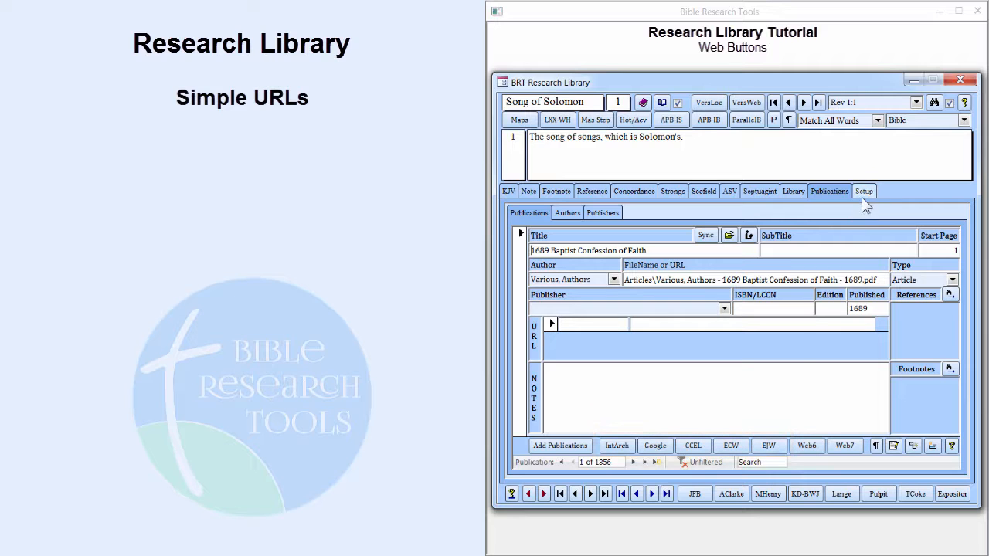
Show Revelation 1:1 on the Strongs tab beside Genesis 1 on hebrewoldtestament.com.
{"action": "left_click", "coordinate": [864, 191]}
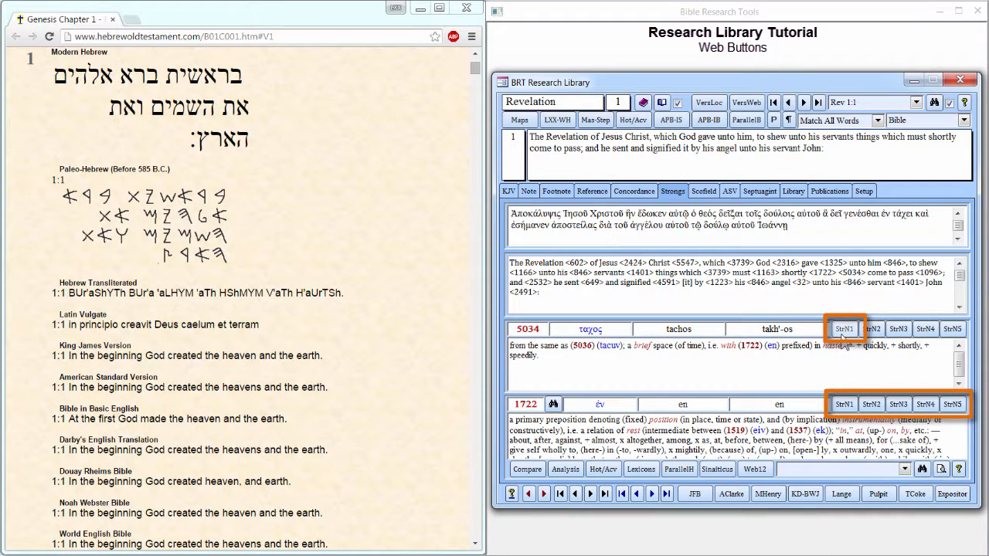
Open Bible Hub pages for Strong's 5034 and 1722, then try the StrN2 and StrN3 buttons.
{"action": "left_click", "coordinate": [844, 328]}
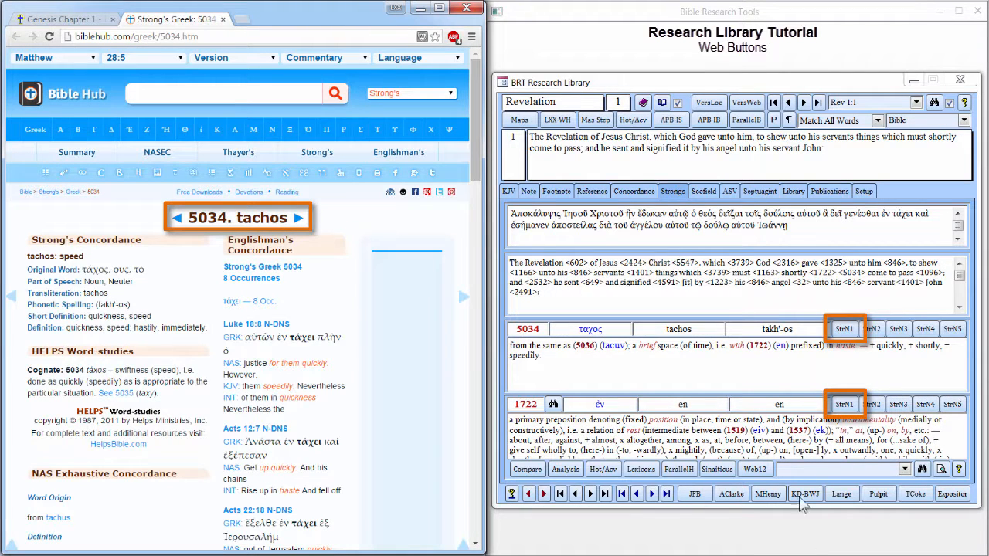
{"action": "left_click", "coordinate": [843, 404]}
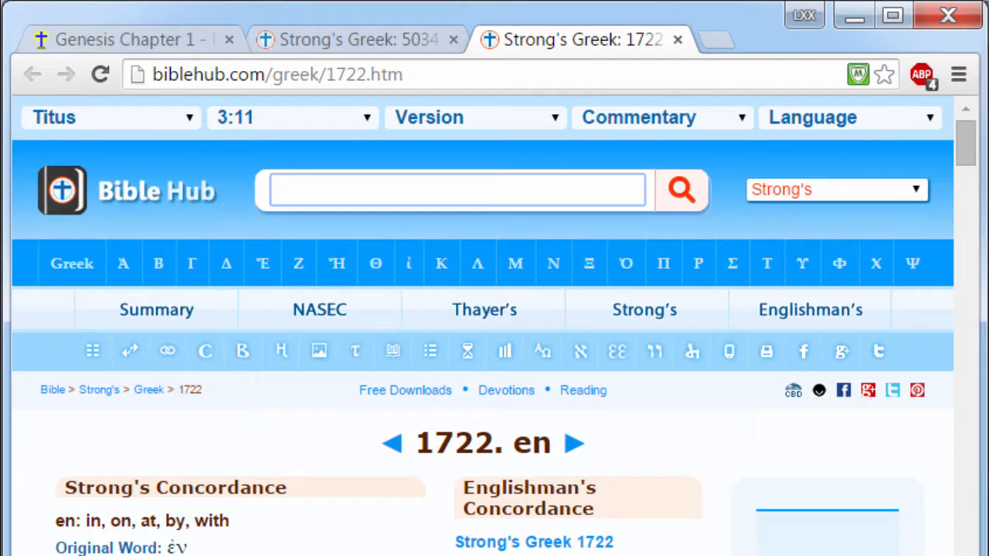
{"action": "left_click", "coordinate": [278, 74]}
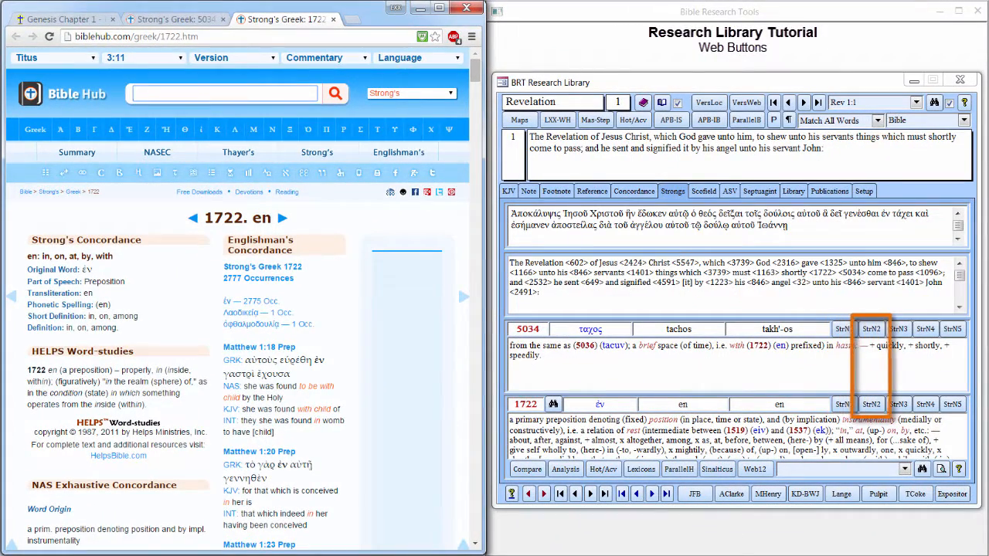
{"action": "left_click", "coordinate": [899, 328]}
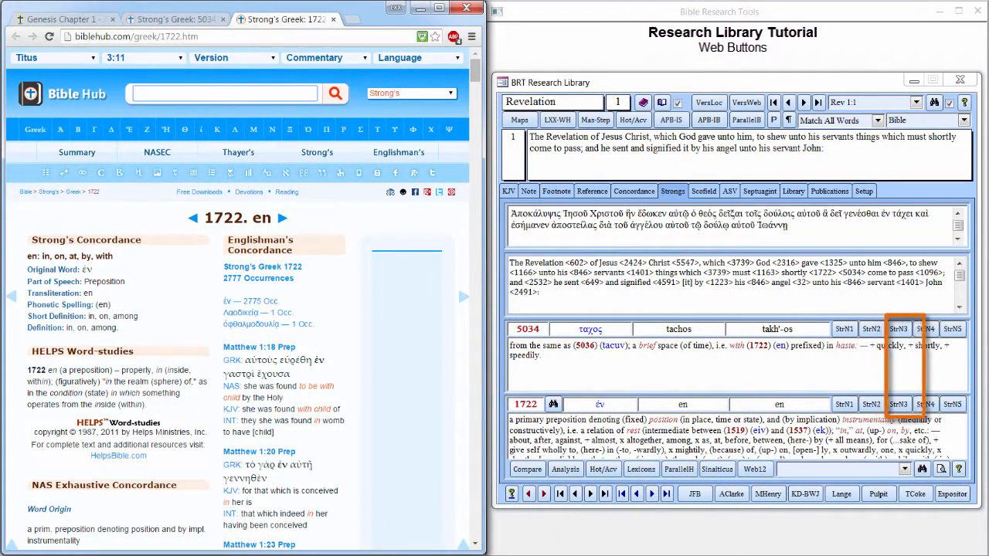
{"action": "left_click", "coordinate": [952, 328]}
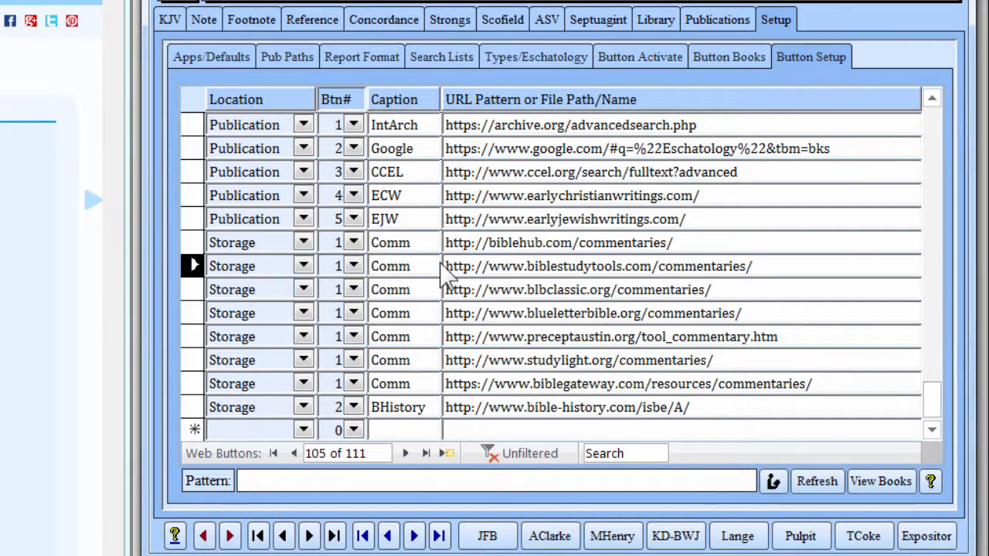
Select the stored BibleStudyTools commentaries address and right-click the Sermons entry.
{"action": "left_click", "coordinate": [595, 266]}
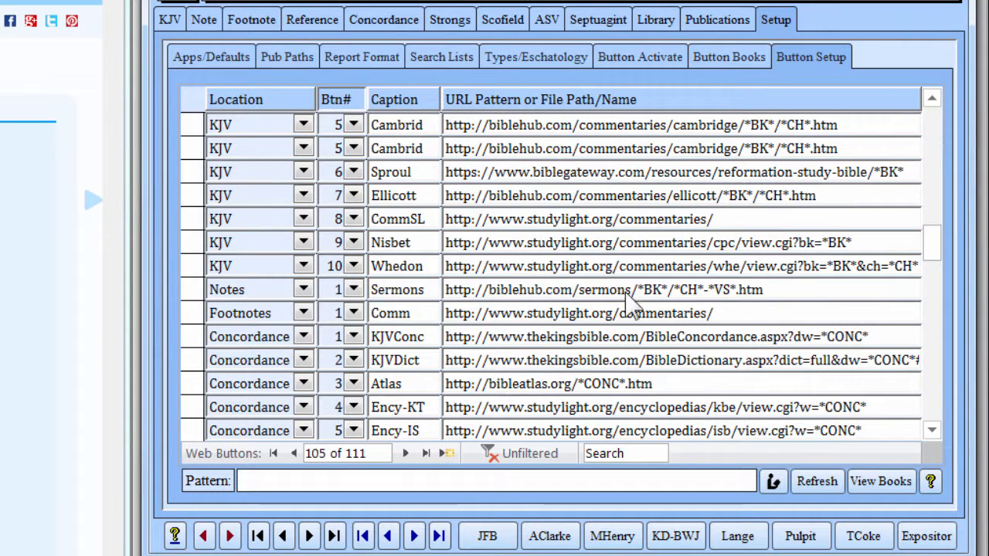
{"action": "right_click", "coordinate": [578, 313]}
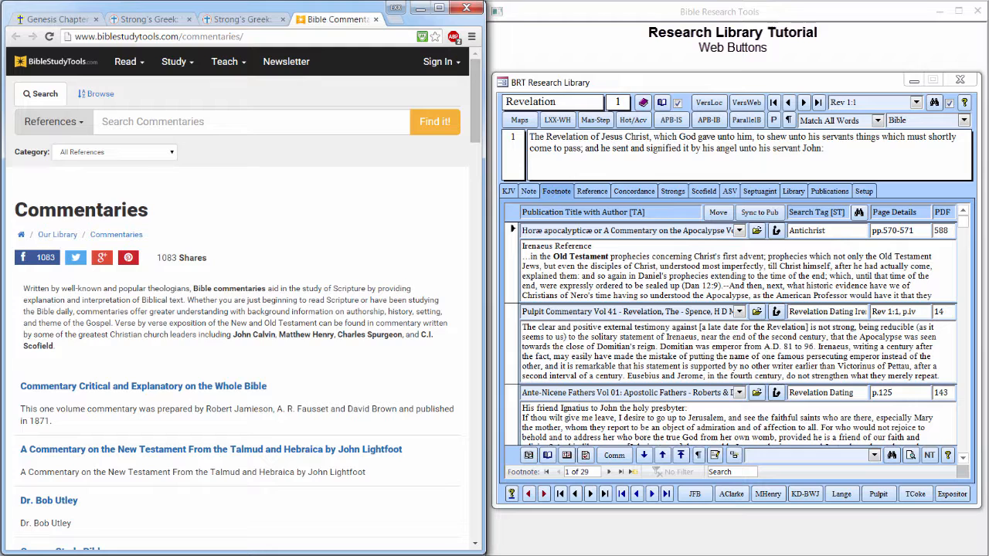
{"action": "mouse_move", "coordinate": [478, 157]}
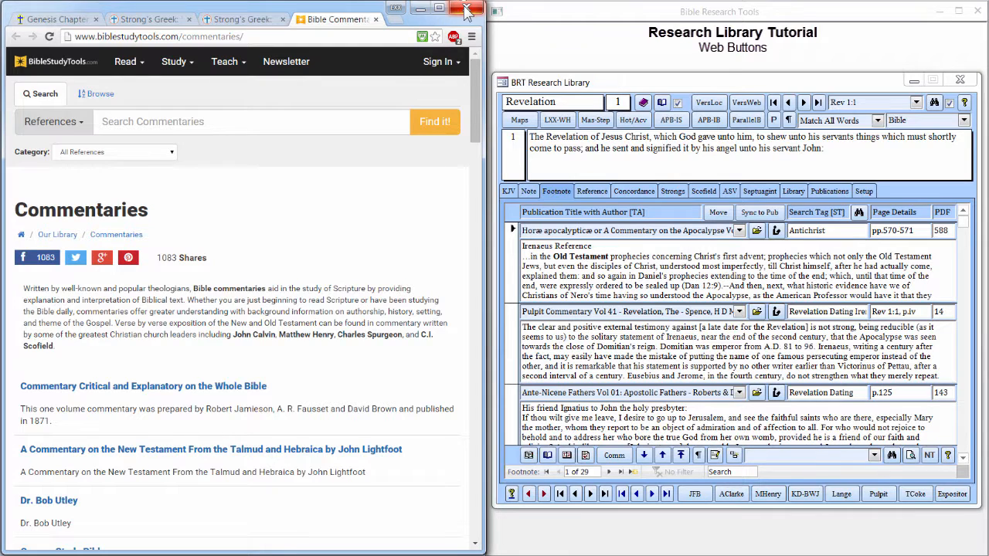
Close the Chrome window holding the BibleStudyTools Commentaries page.
{"action": "left_click", "coordinate": [465, 8]}
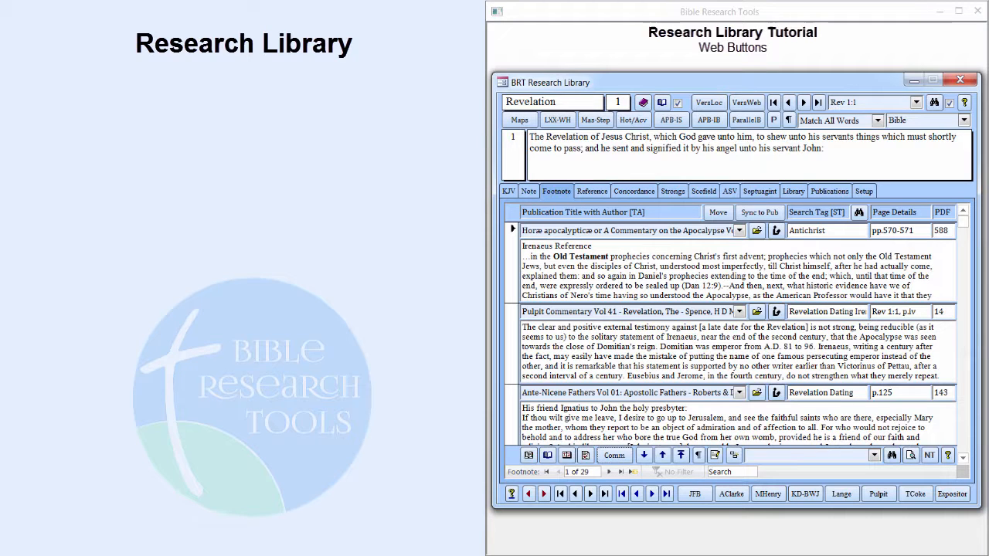